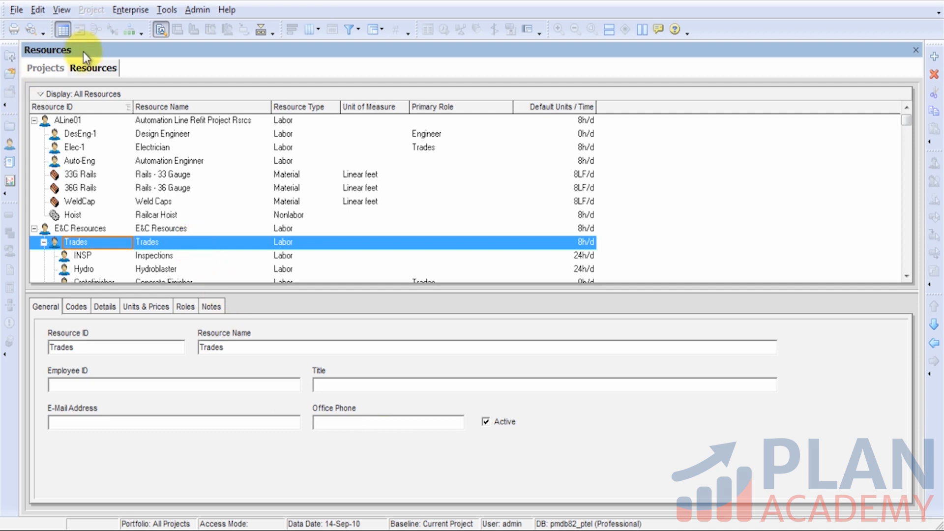
Create a labor resource under Trades with Resource ID 'Welder' and name 'Welders'.
{"action": "left_click", "coordinate": [81, 228]}
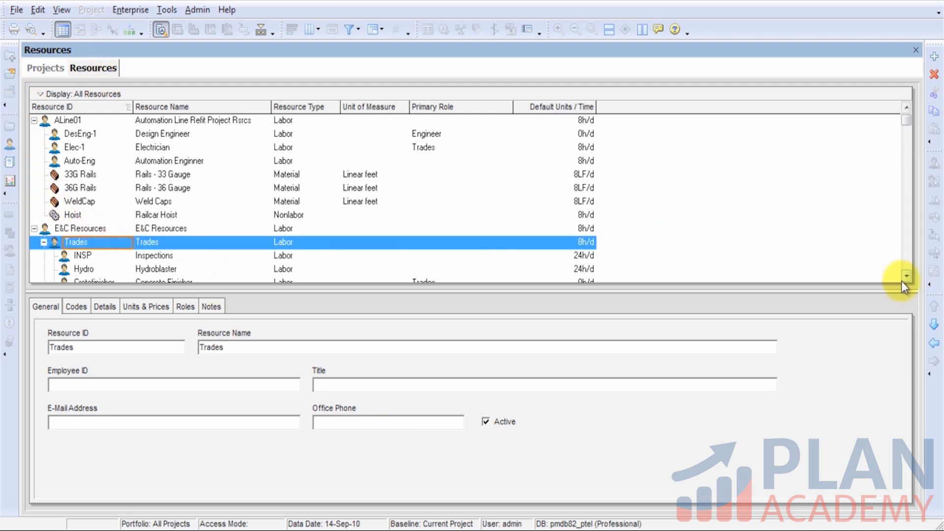
{"action": "left_click", "coordinate": [906, 277]}
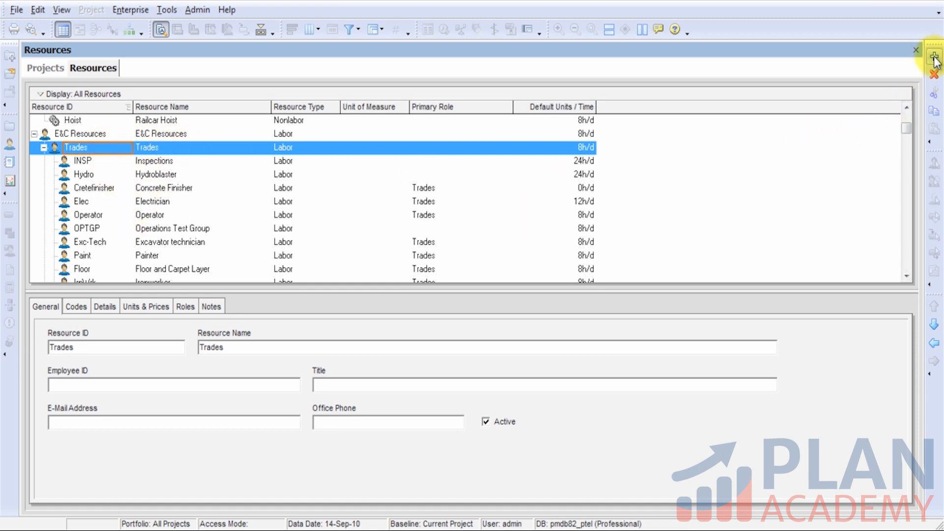
{"action": "left_click", "coordinate": [934, 57]}
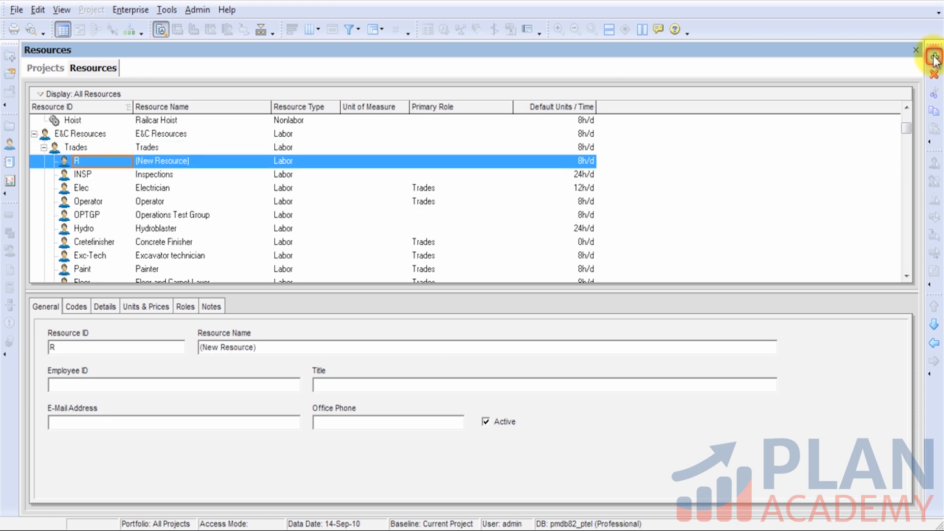
{"action": "mouse_move", "coordinate": [234, 161]}
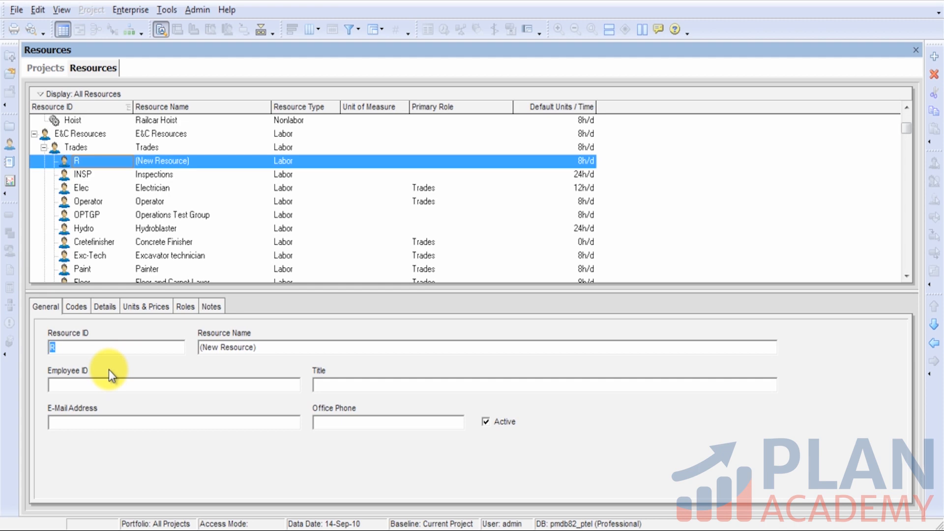
{"action": "type", "text": "Welder"}
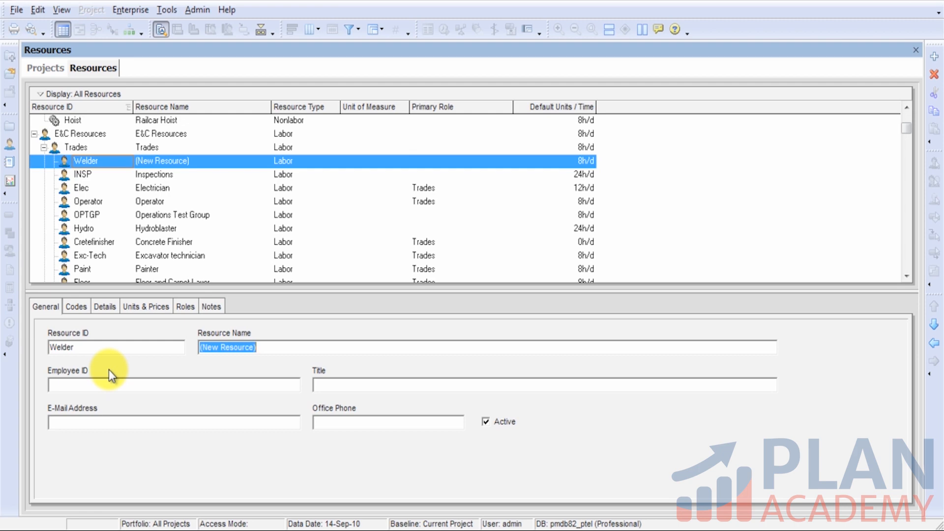
{"action": "type", "text": "Welders"}
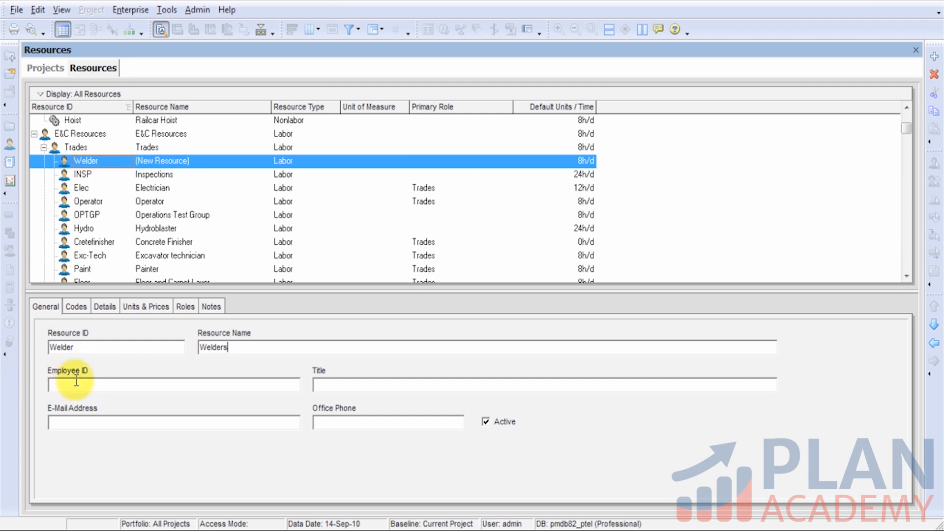
{"action": "mouse_move", "coordinate": [389, 437]}
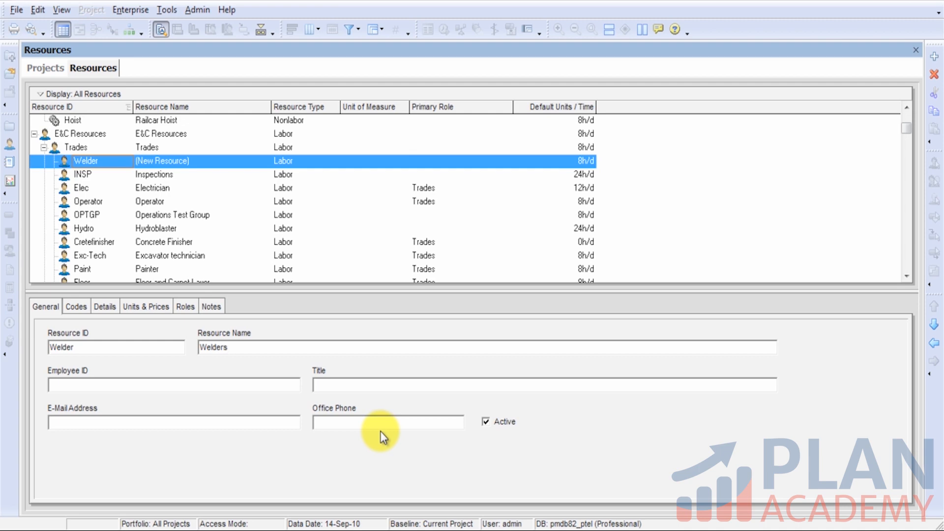
{"action": "left_click", "coordinate": [241, 347]}
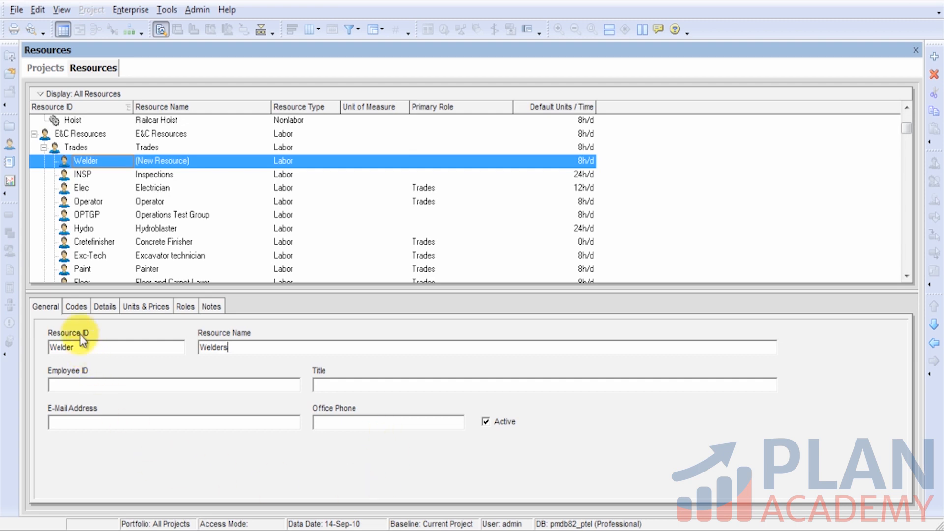
{"action": "left_click", "coordinate": [76, 306]}
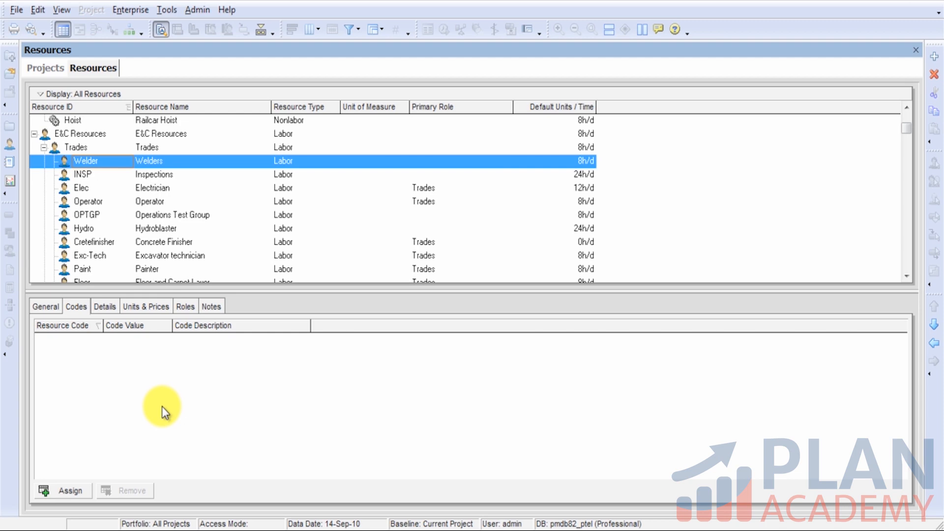
{"action": "mouse_move", "coordinate": [63, 491]}
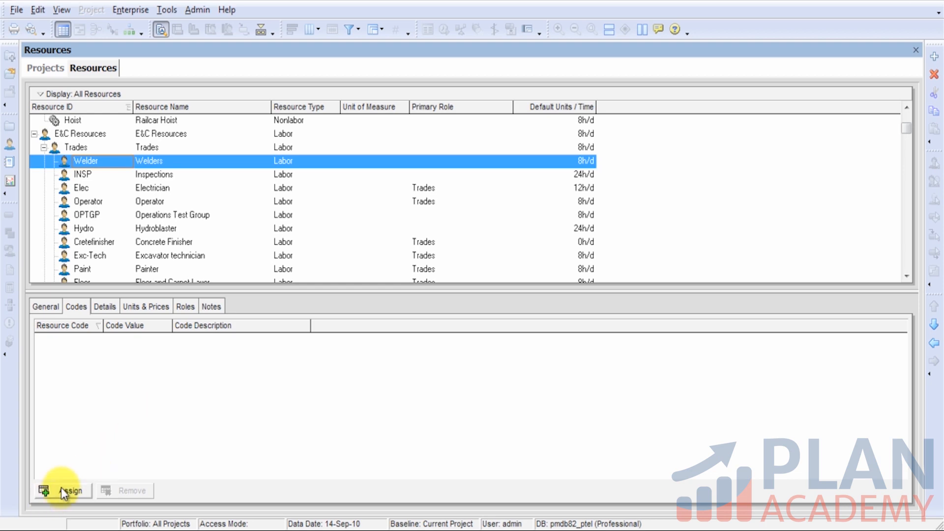
Open the Assign Resource Codes list showing Department and Contractor code values.
{"action": "left_click", "coordinate": [70, 491]}
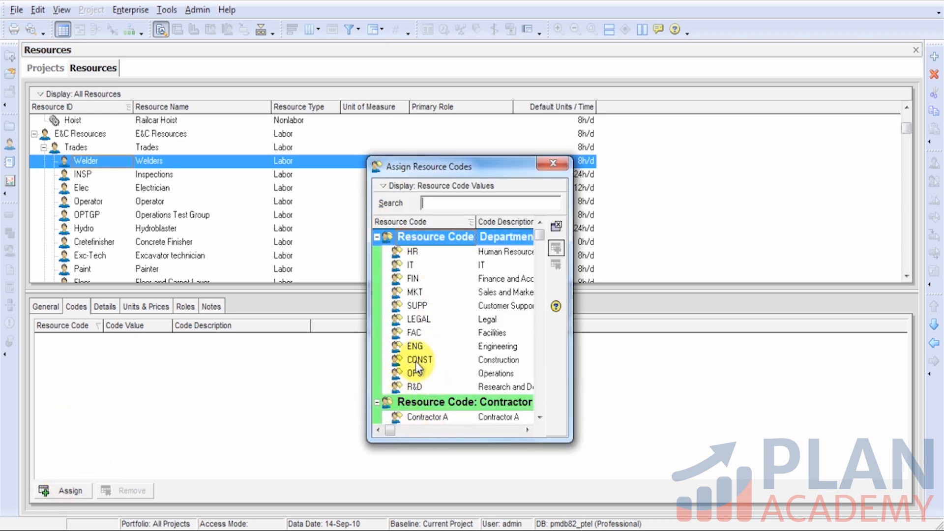
Assign Department code CONST (Construction) and Location code North America to Welders.
{"action": "left_click", "coordinate": [420, 360]}
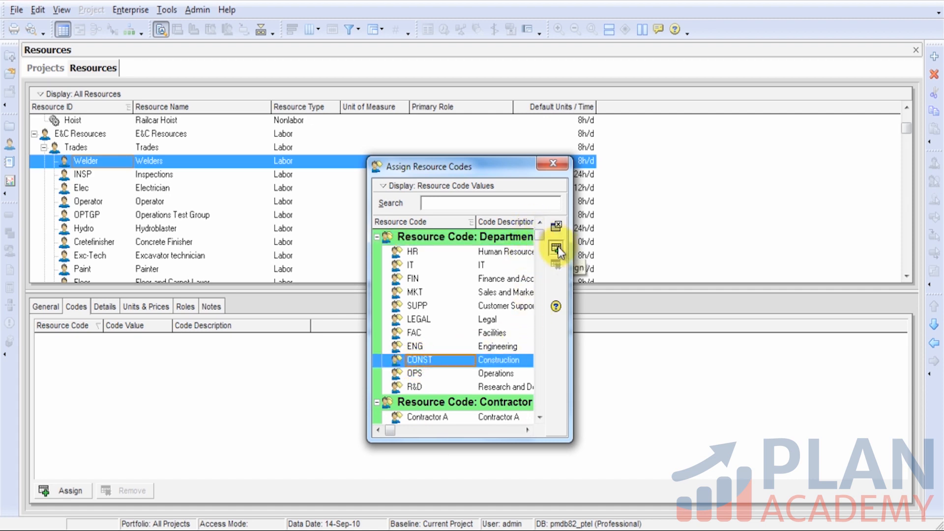
{"action": "left_click", "coordinate": [555, 246]}
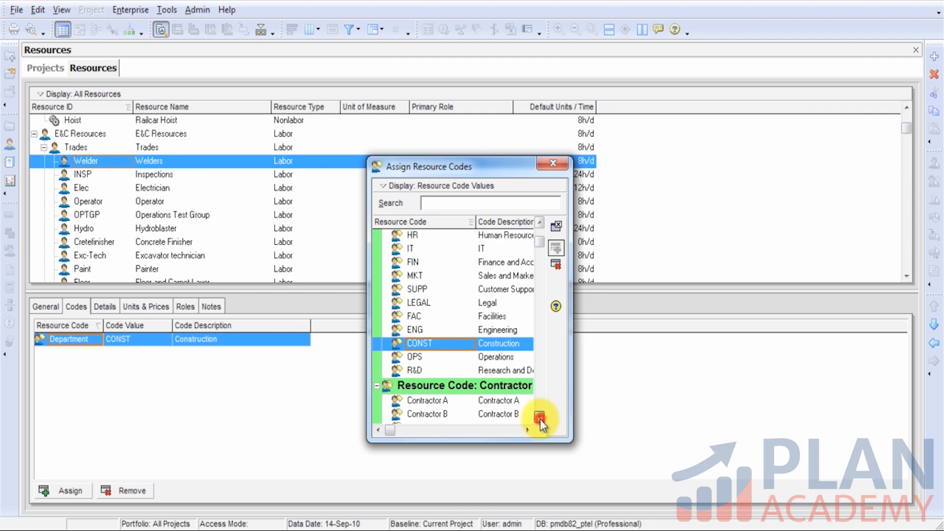
{"action": "scroll", "scroll_direction": "down", "scroll_amount": 3}
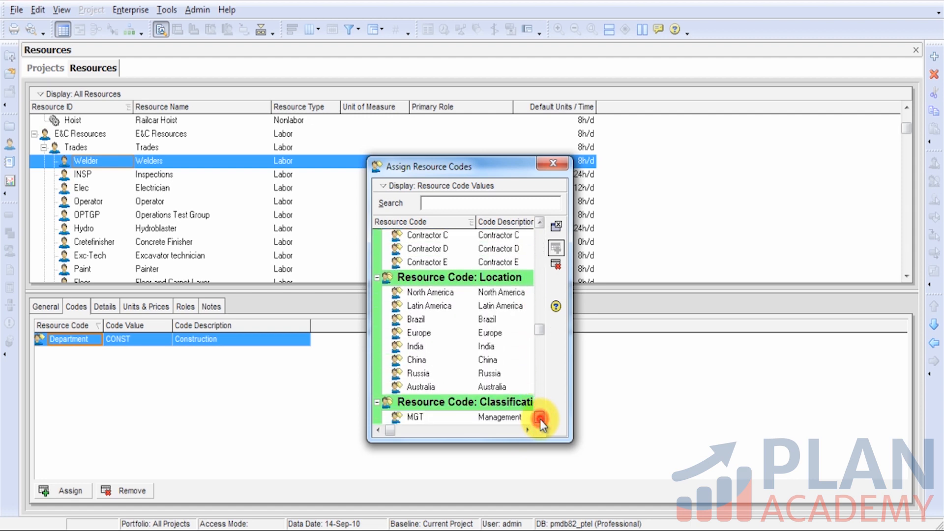
{"action": "mouse_move", "coordinate": [431, 295]}
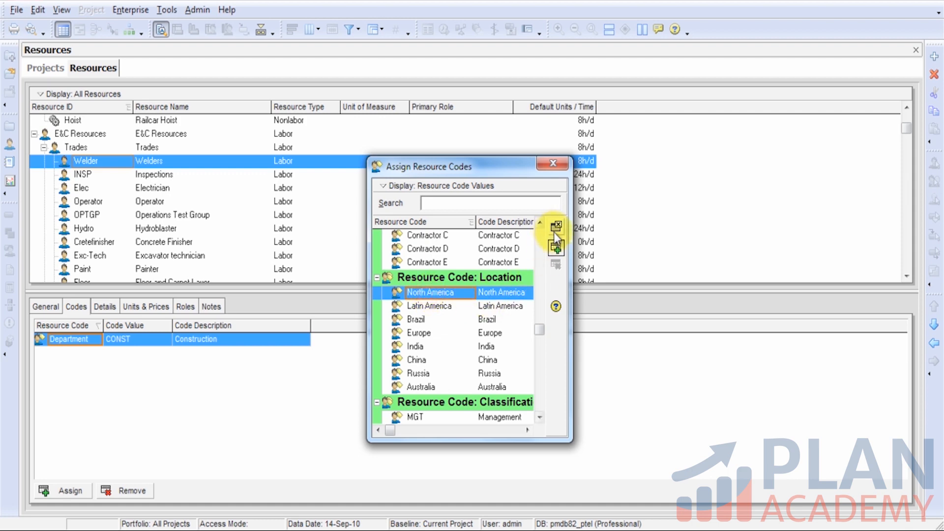
{"action": "left_click", "coordinate": [555, 244]}
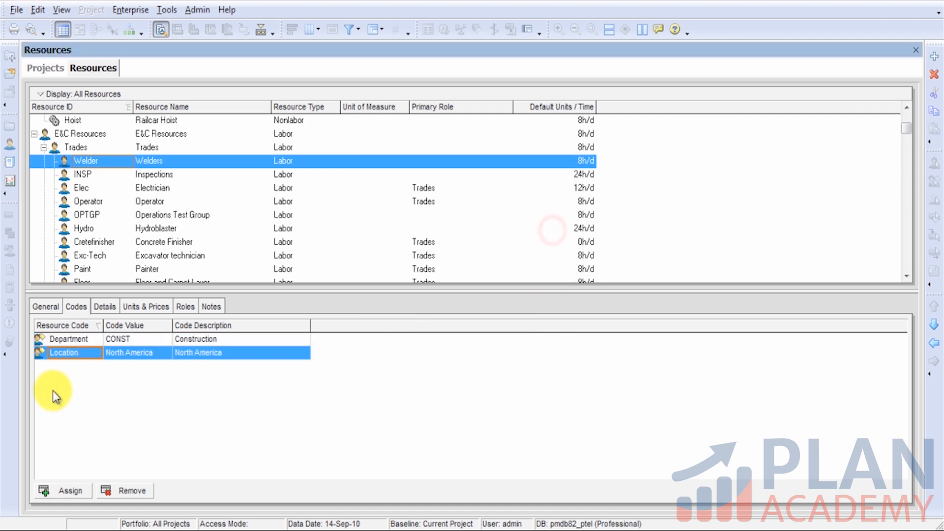
{"action": "mouse_move", "coordinate": [185, 421]}
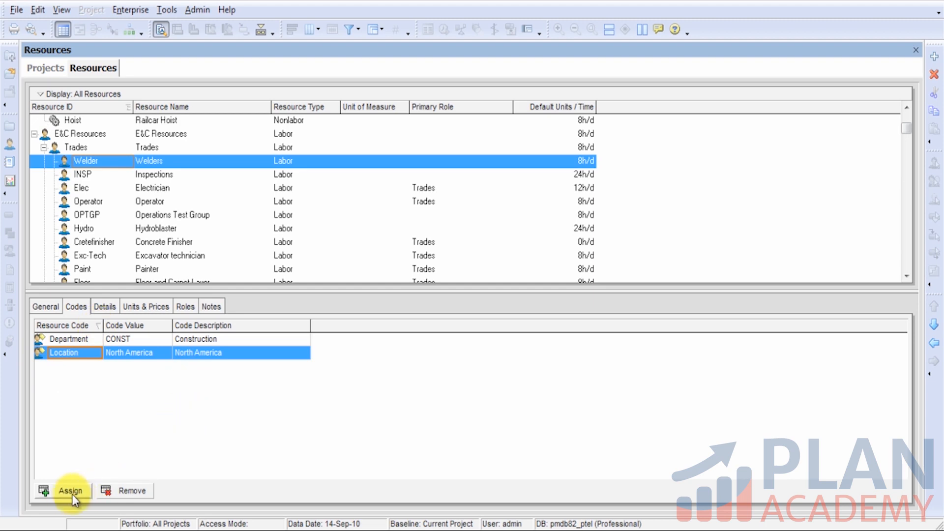
{"action": "mouse_move", "coordinate": [190, 416]}
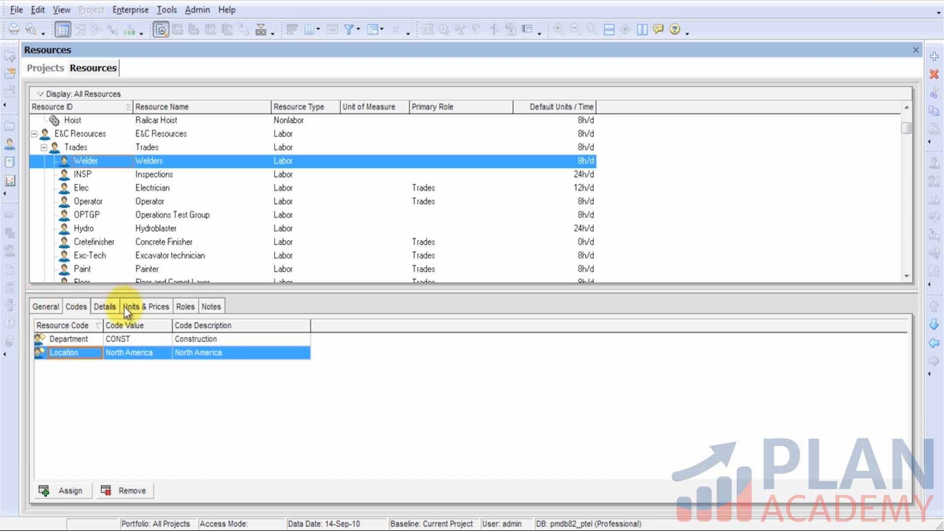
Display Welders' details: Labor type, US Dollar currency, Trades 5 Day Workweek calendar.
{"action": "left_click", "coordinate": [104, 306]}
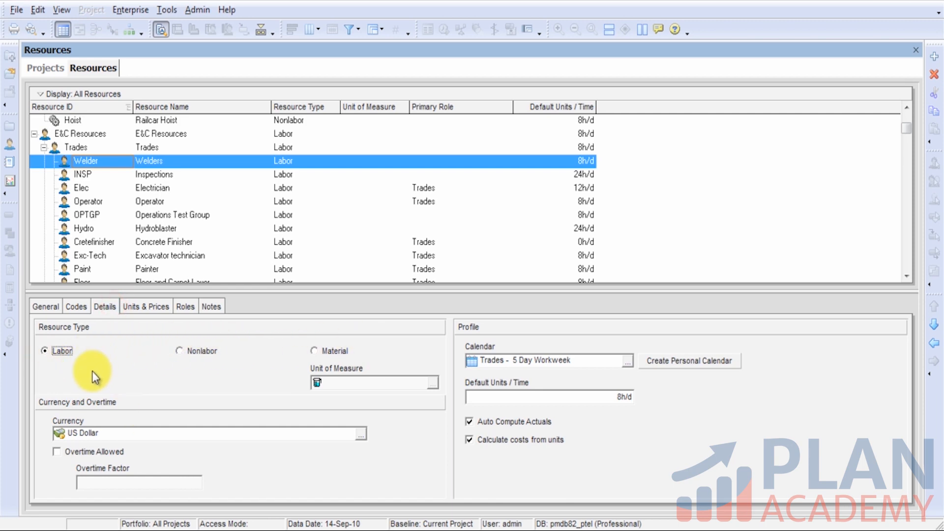
{"action": "mouse_move", "coordinate": [357, 363]}
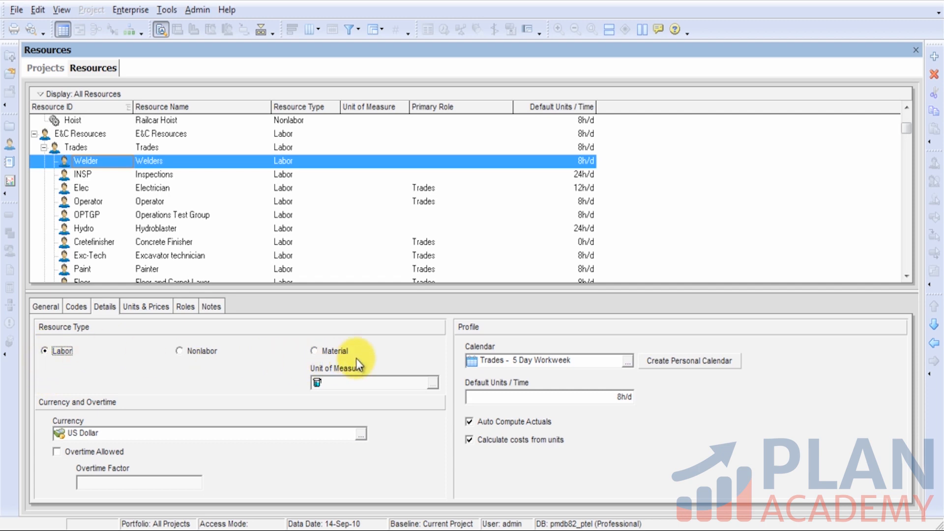